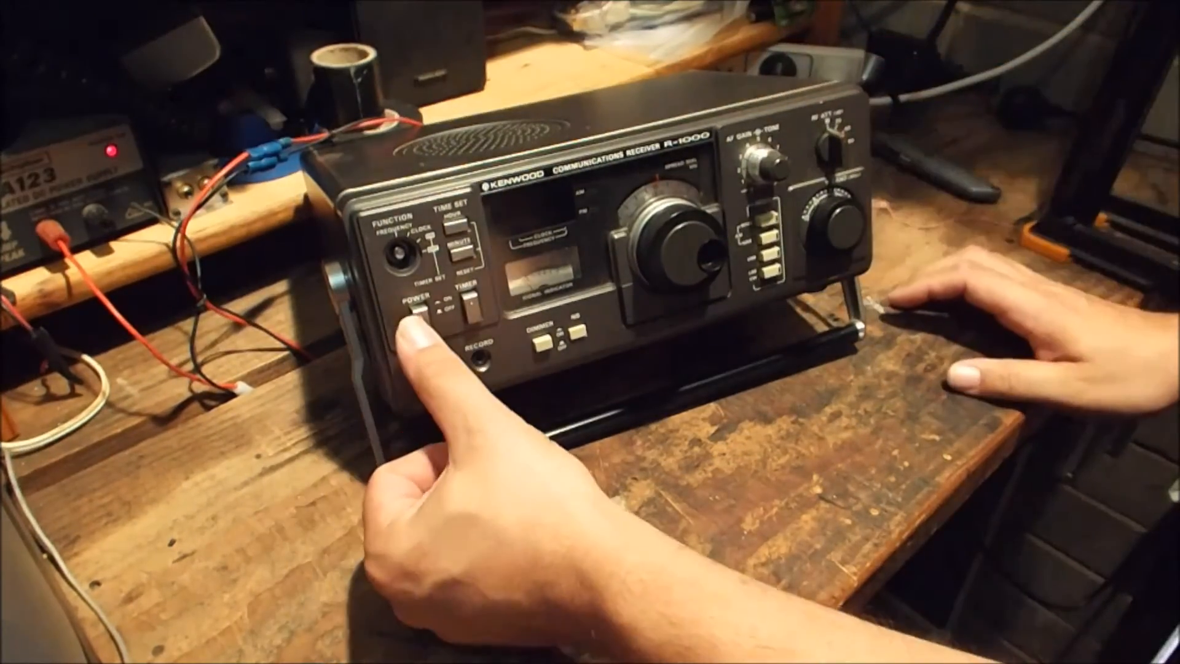
# Turn on the Kenwood R-1000 so its lit display reads 22.600.
pyautogui.click(413, 309)
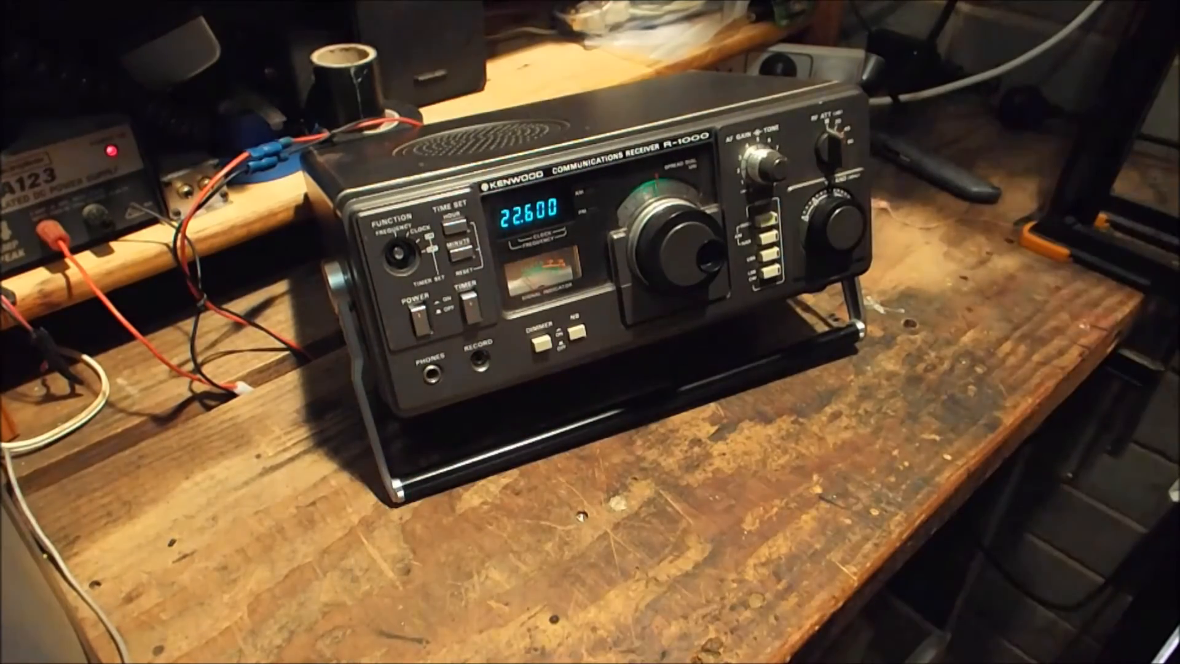